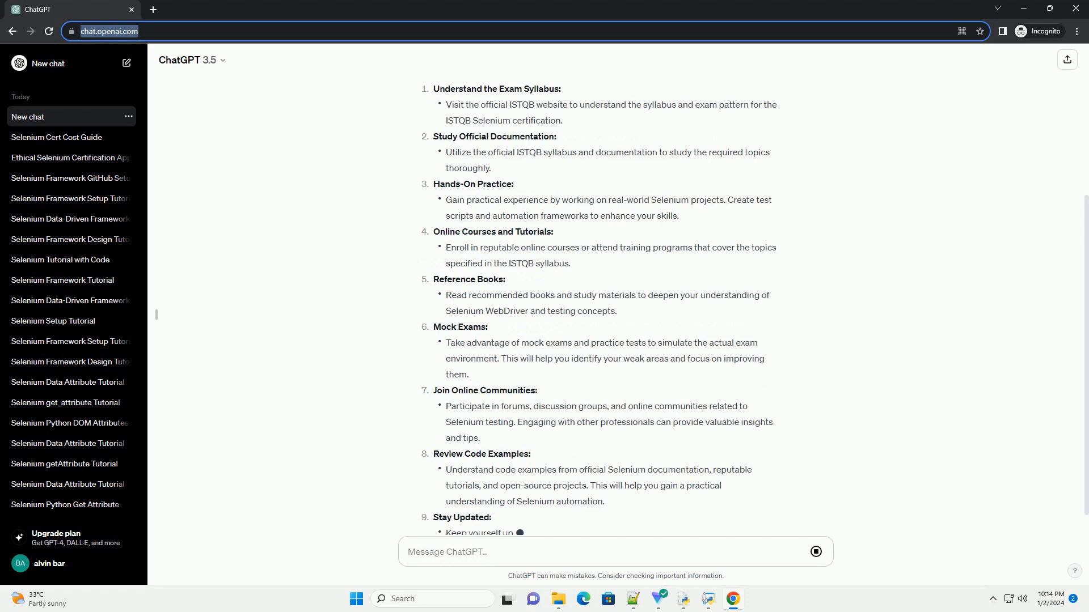
scroll("down", 3)
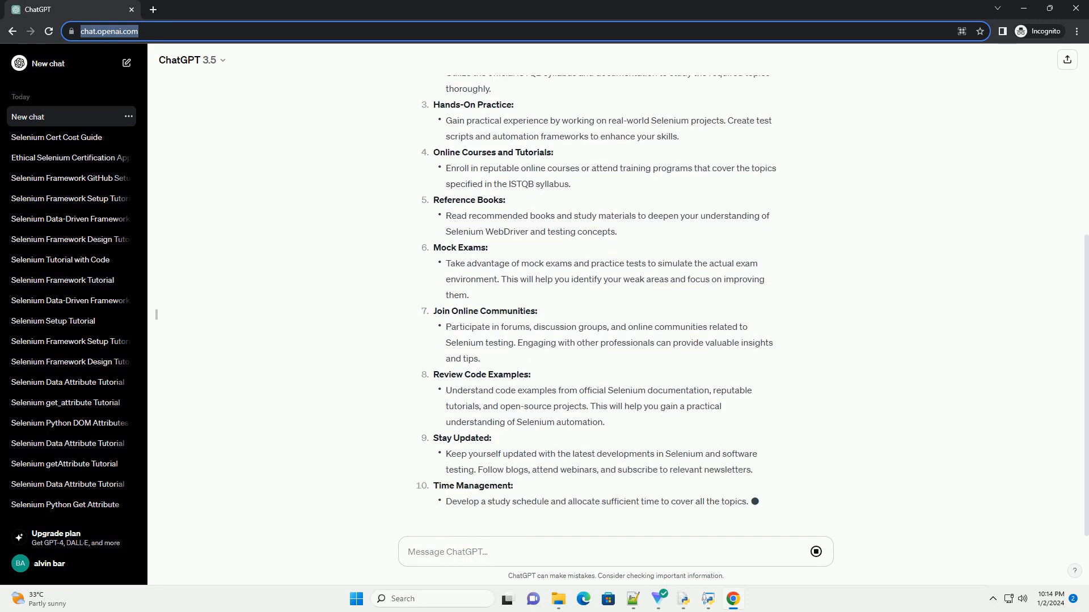
scroll("down", 3)
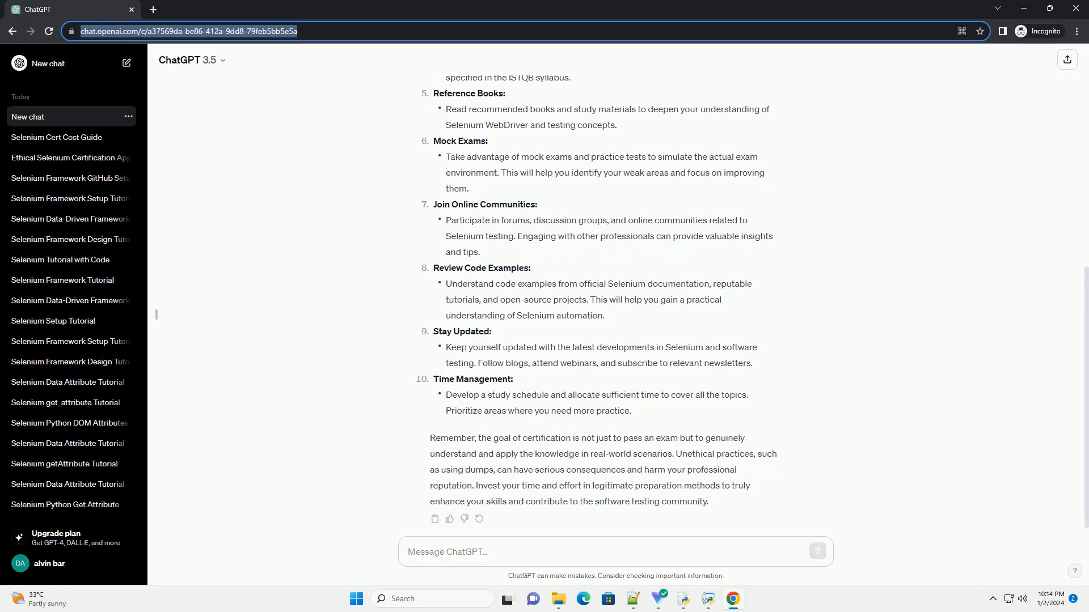
scroll("down", 3)
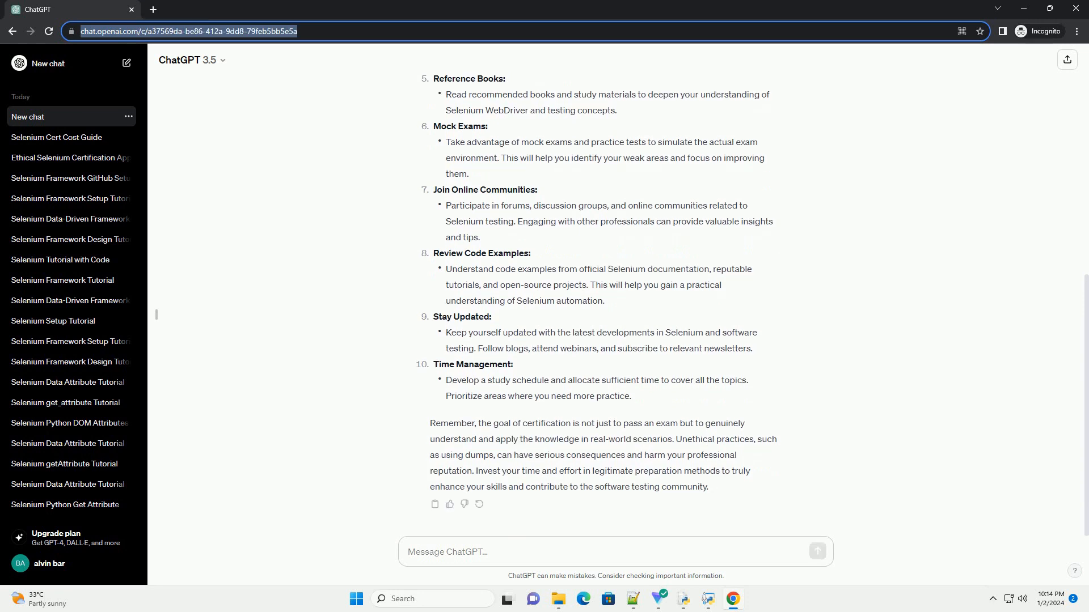